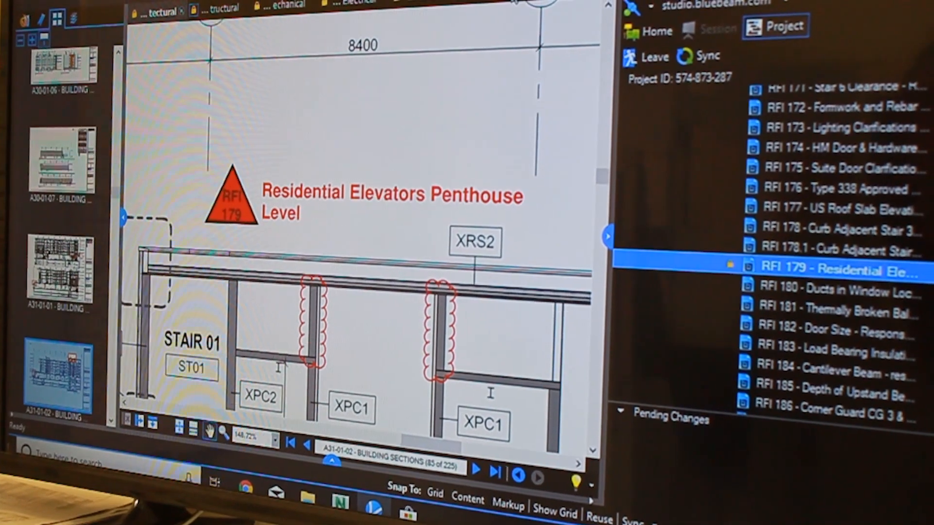
- Follow the RFI 179 triangle markup on the building section to its linked RFI PDF
click(822, 267)
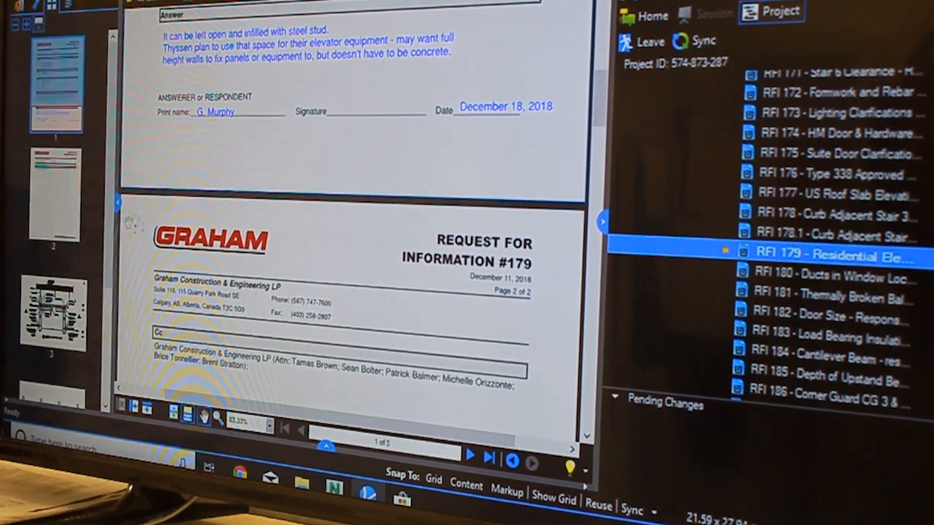